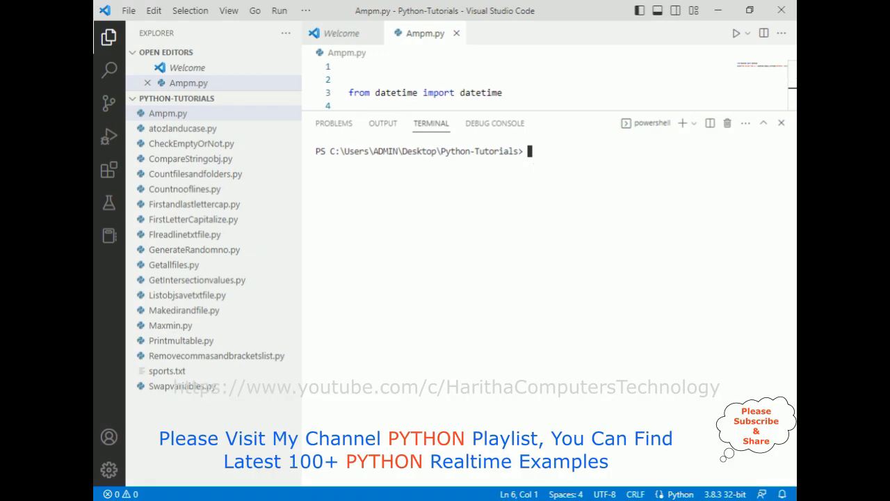
Run python ampm.py in the terminal, printing the time as 15:11:44 - PM
{"action": "type", "text": "python"}
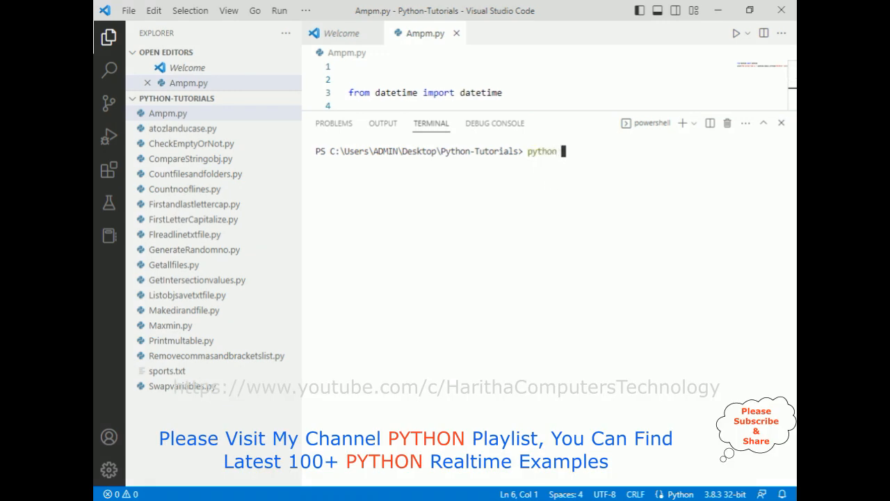
{"action": "type", "text": "ampm"}
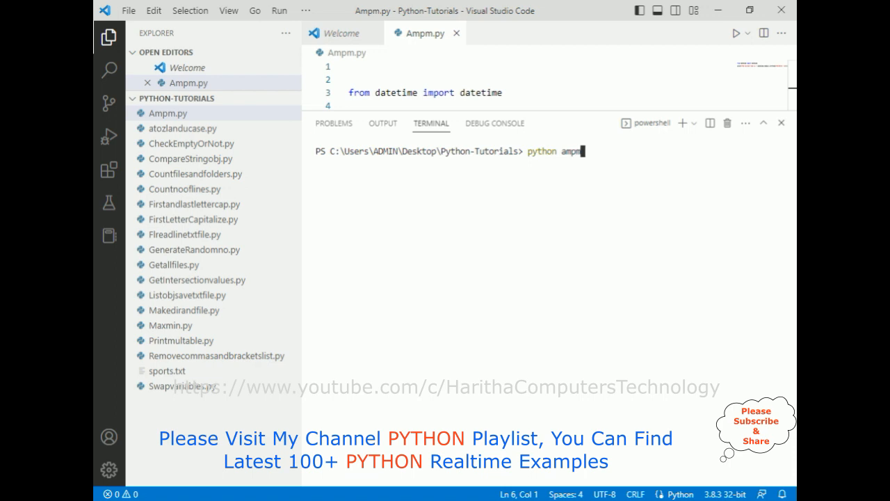
{"action": "type", "text": ".py"}
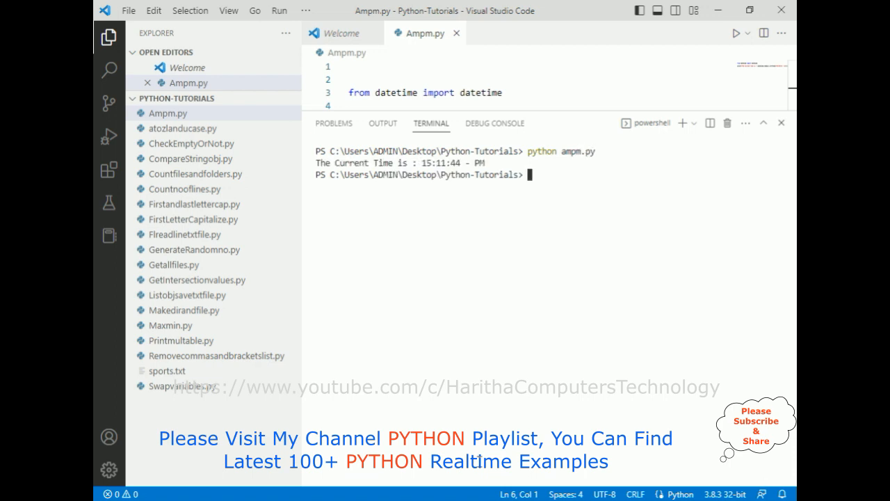
{"action": "double_click", "coordinate": [426, 163]}
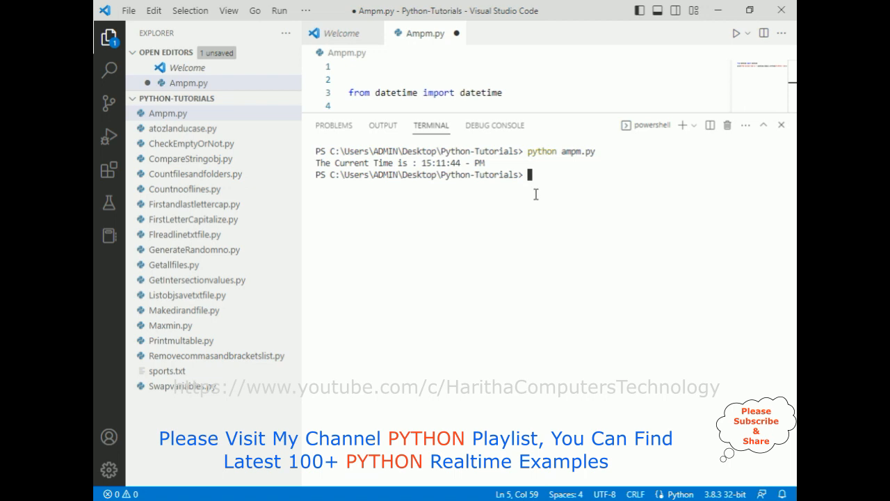
{"action": "mouse_move", "coordinate": [537, 180]}
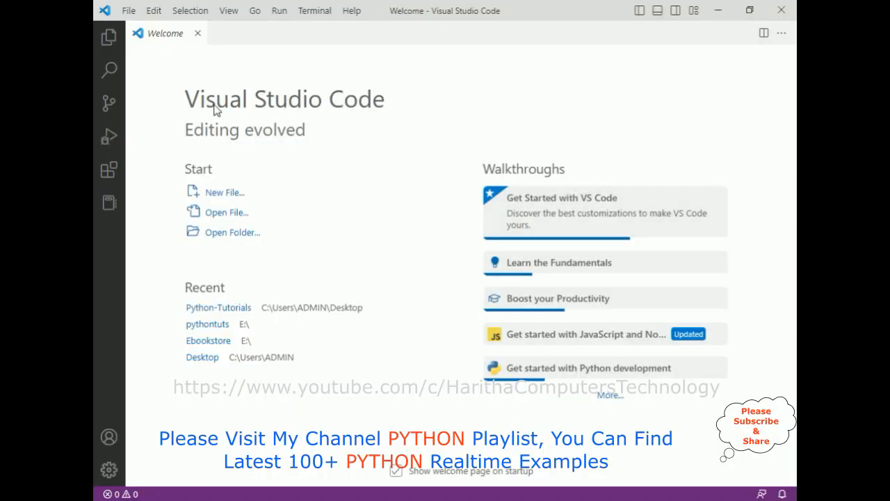
{"action": "mouse_move", "coordinate": [244, 232]}
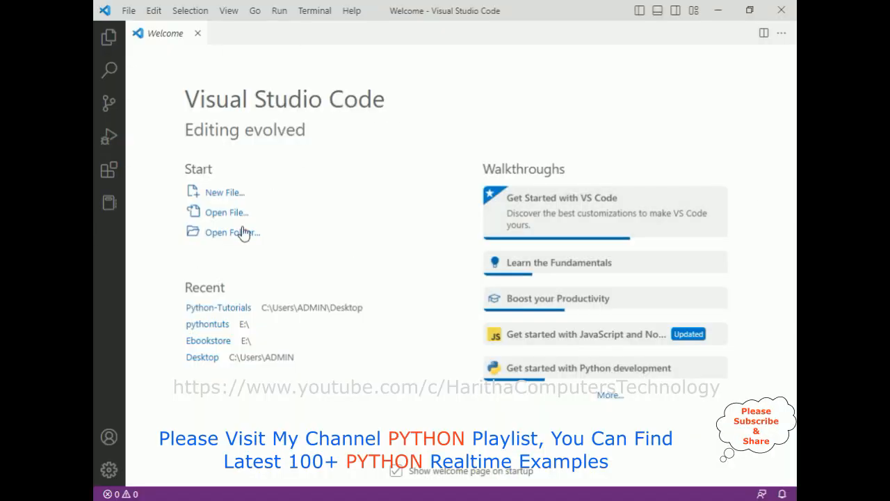
Open the Desktop's Python-Tutorials folder as the Visual Studio Code workspace
{"action": "left_click", "coordinate": [232, 232]}
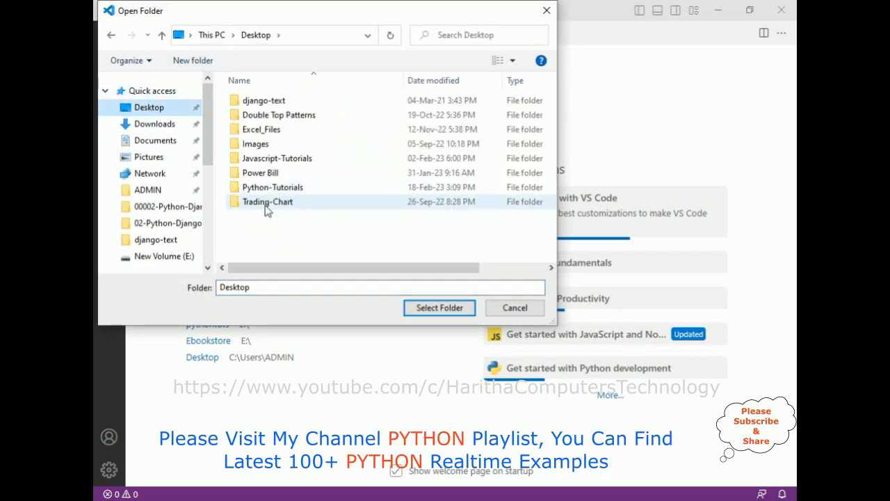
{"action": "double_click", "coordinate": [272, 186]}
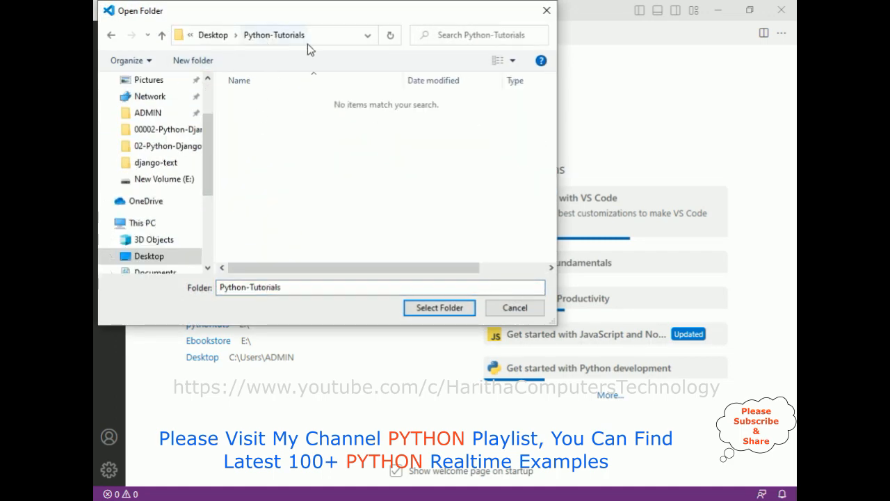
{"action": "left_click", "coordinate": [439, 308]}
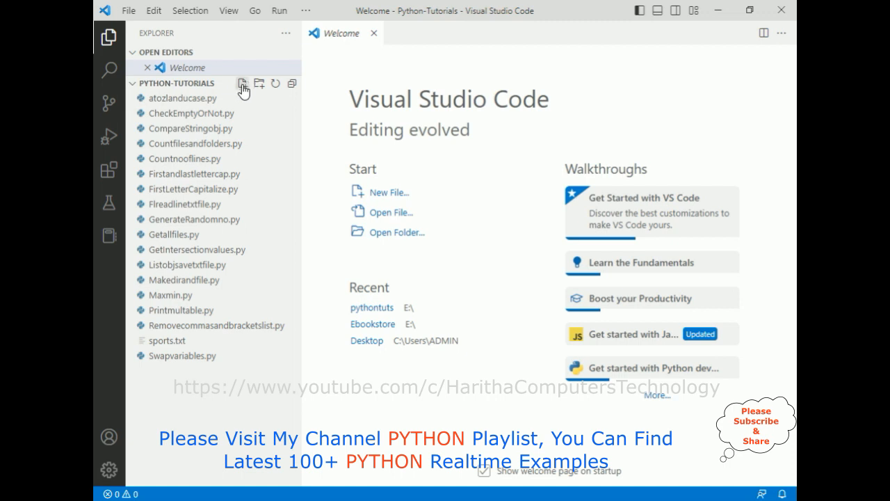
Create Ampm.py and start it with 'from datetime import datetime' after blank lines
{"action": "type", "text": "Amp"}
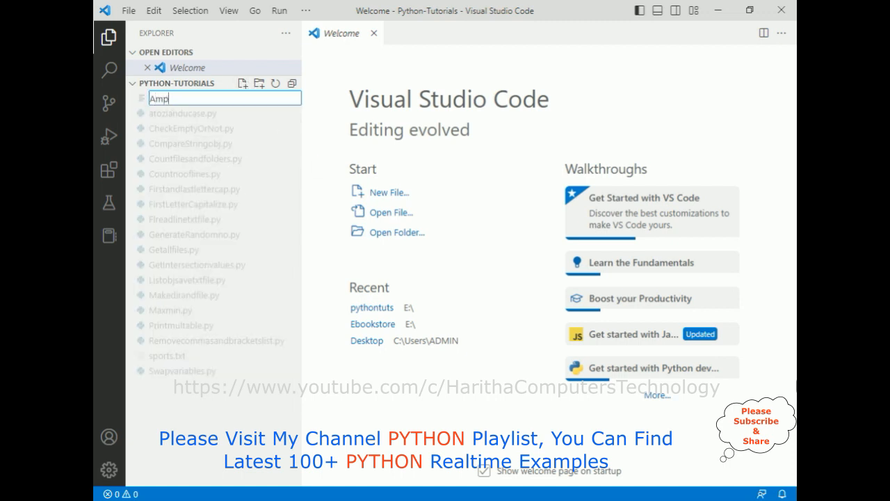
{"action": "key", "text": "Enter"}
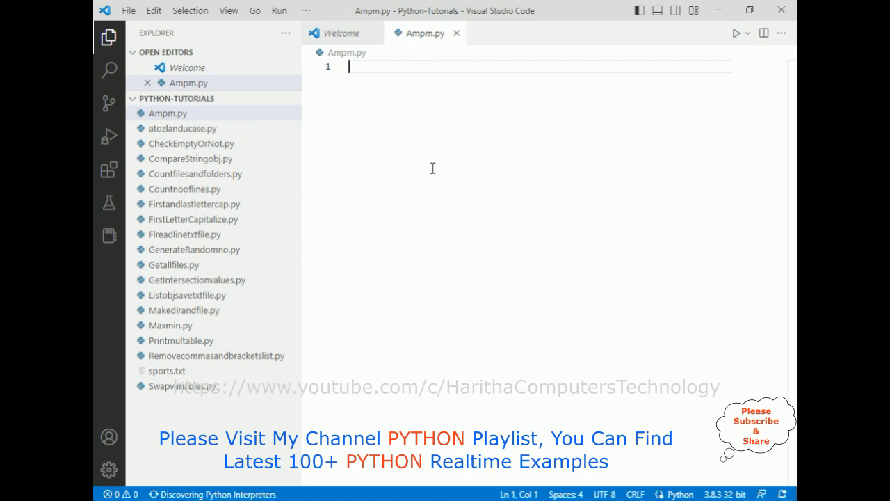
{"action": "key", "text": "Enter"}
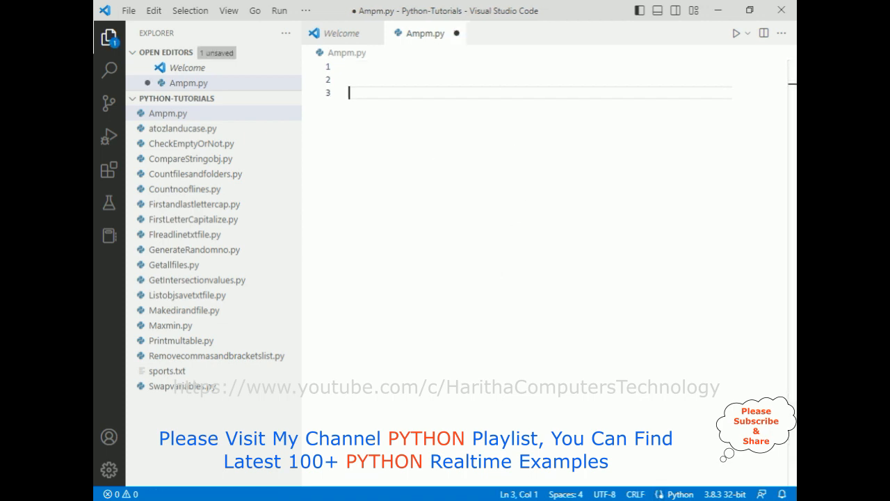
{"action": "type", "text": "from datetime import datetime"}
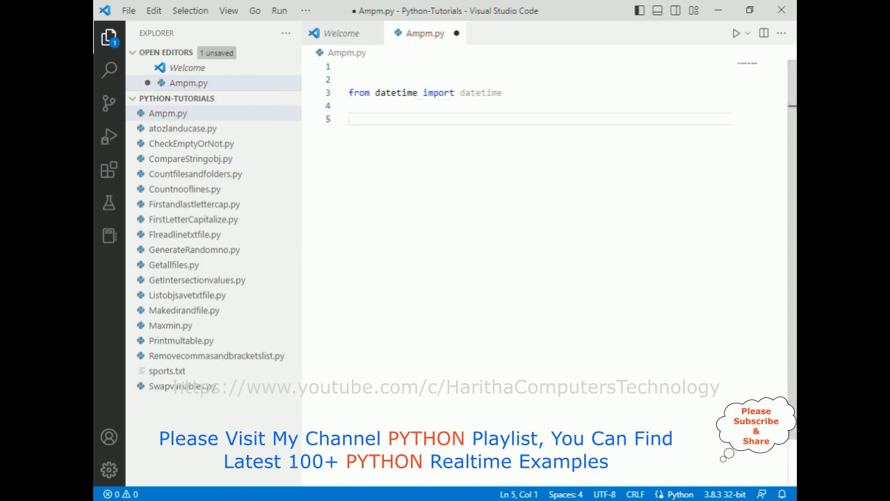
Write a print line labelling the current time with datetime.today().strftime()
{"action": "type", "text": "print(\""}
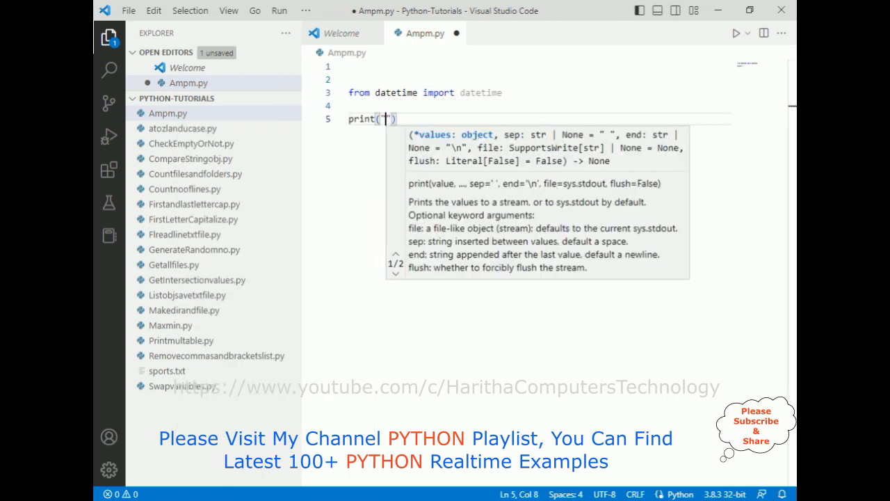
{"action": "type", "text": "The Current Time is"}
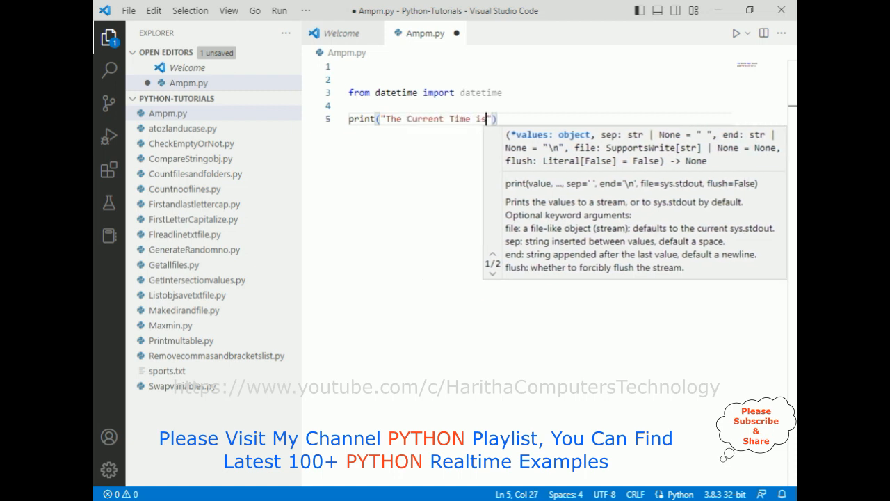
{"action": "type", "text": ":\","}
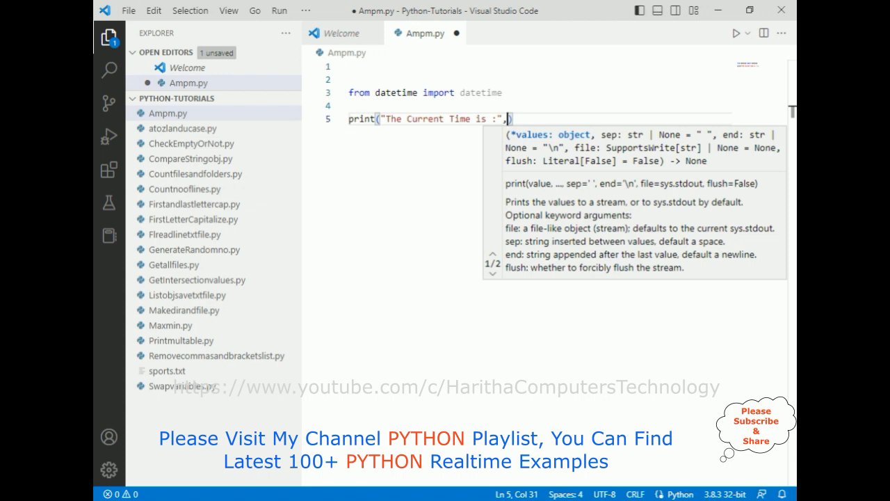
{"action": "type", "text": "datetime.t"}
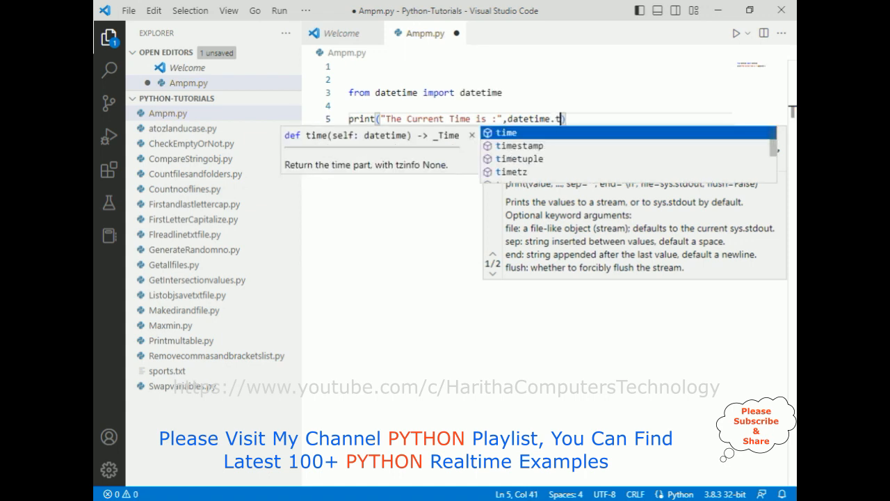
{"action": "type", "text": "oday()"}
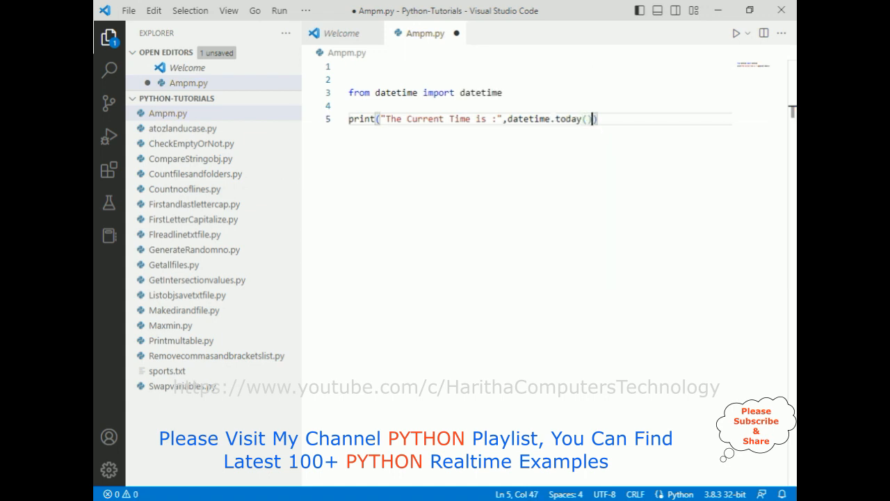
{"action": "type", "text": ".st"}
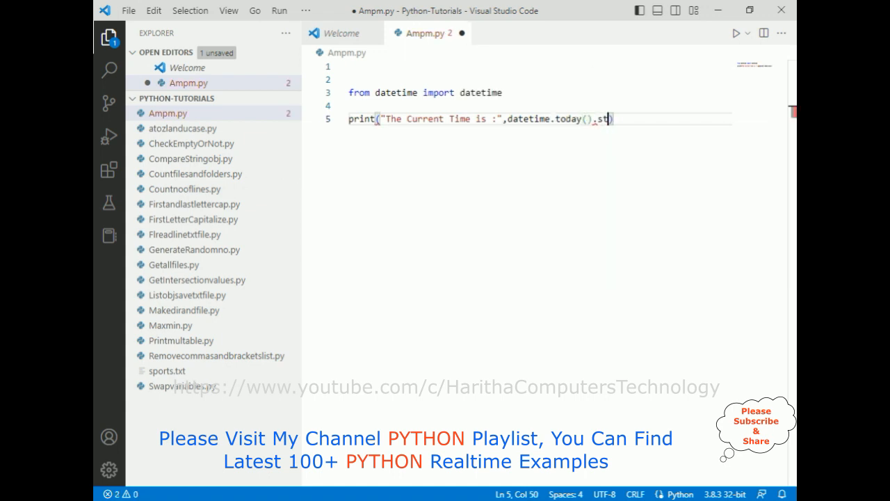
{"action": "type", "text": "rftime"}
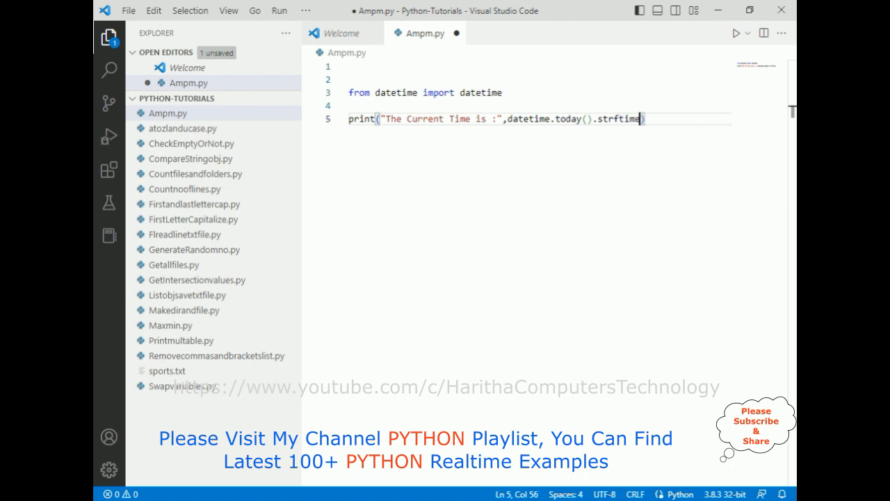
{"action": "type", "text": "()"}
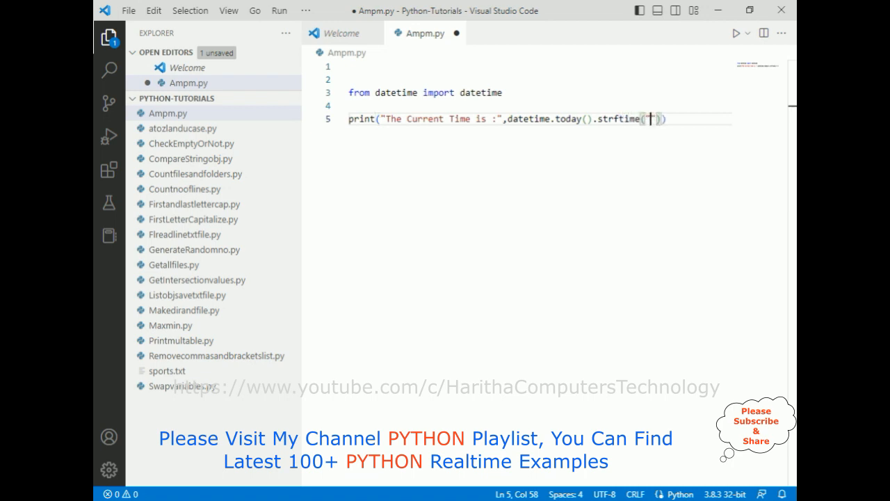
Fill the strftime format string with "%H:%M:%S - %p"
{"action": "type", "text": "%"}
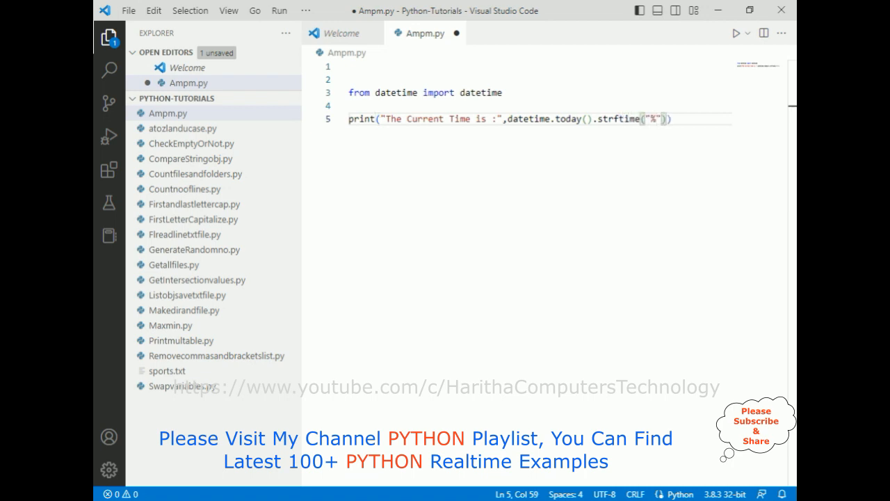
{"action": "type", "text": "H"}
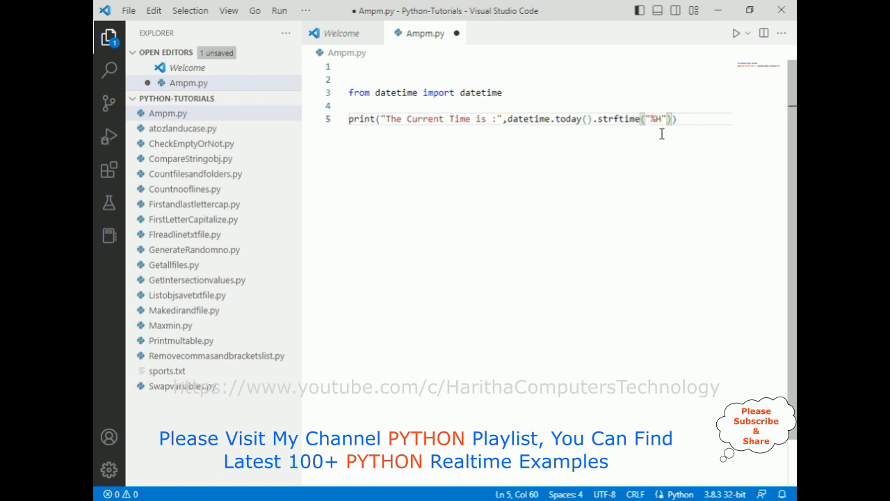
{"action": "type", "text": ":"}
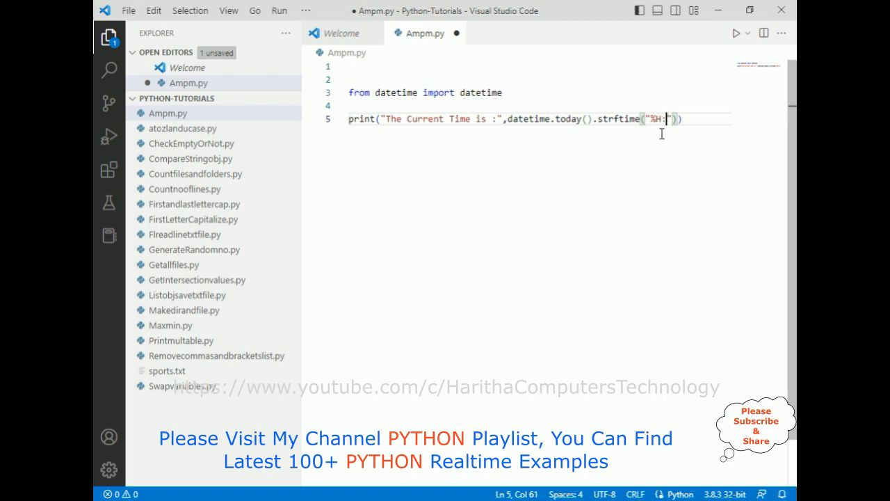
{"action": "type", "text": "%M"}
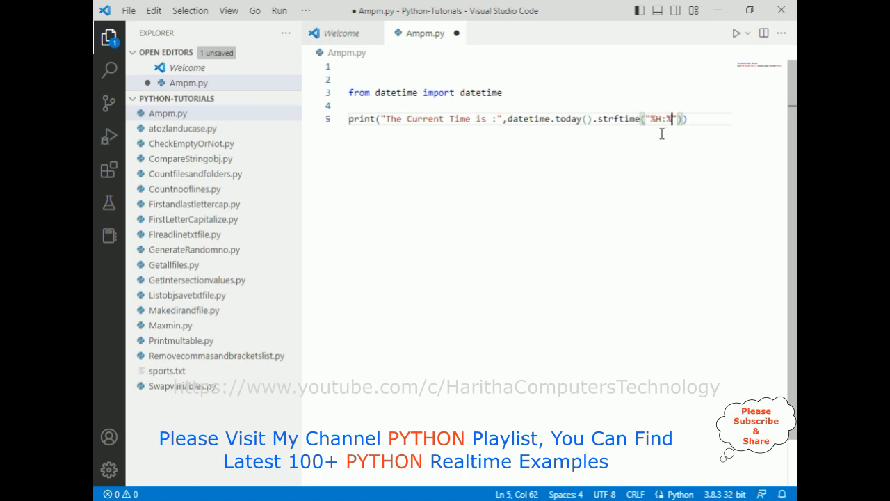
{"action": "type", "text": "%M:"}
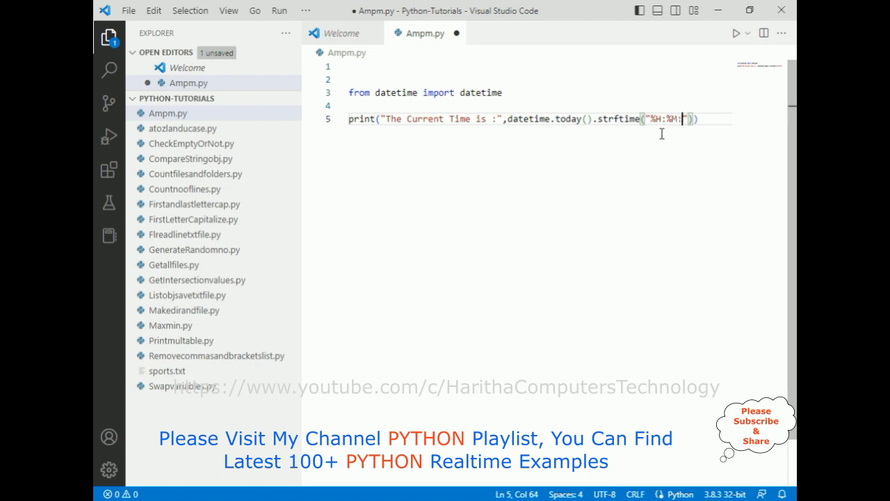
{"action": "type", "text": "%S"}
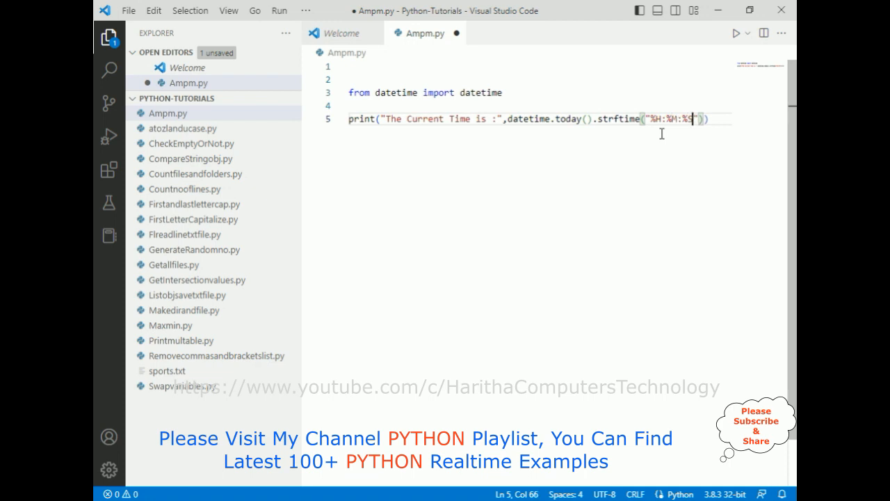
{"action": "type", "text": "-"}
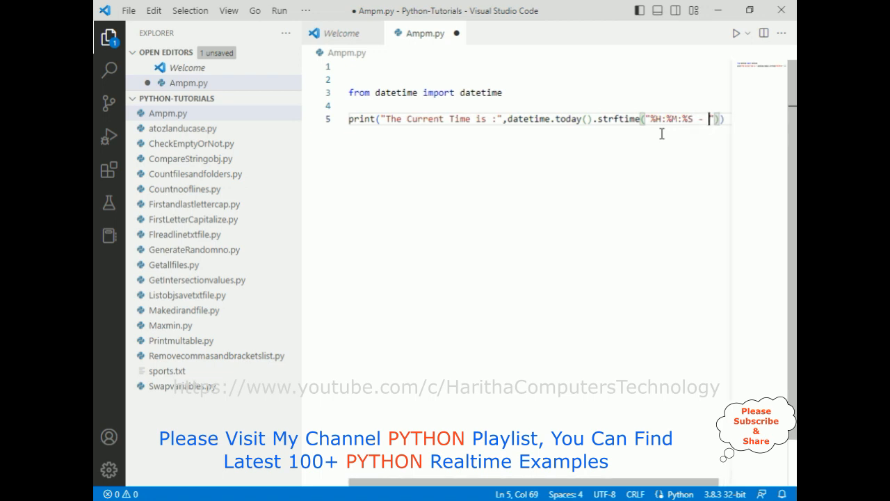
{"action": "type", "text": "%"}
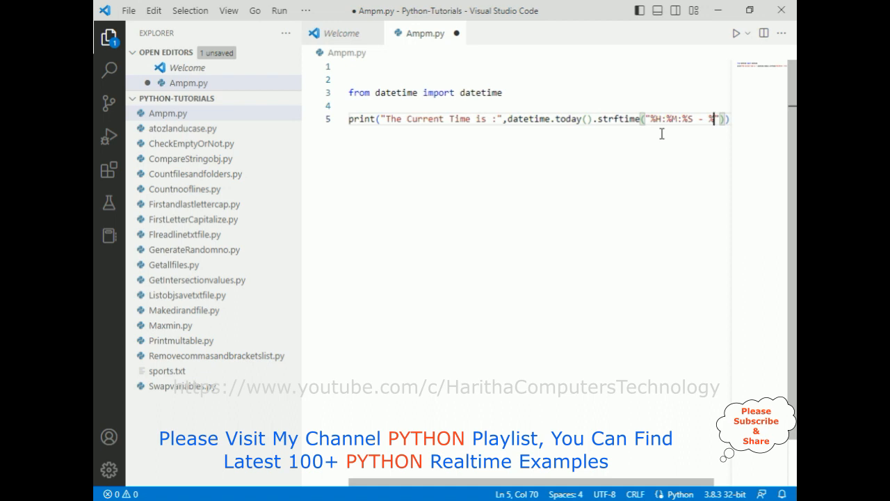
{"action": "type", "text": "p"}
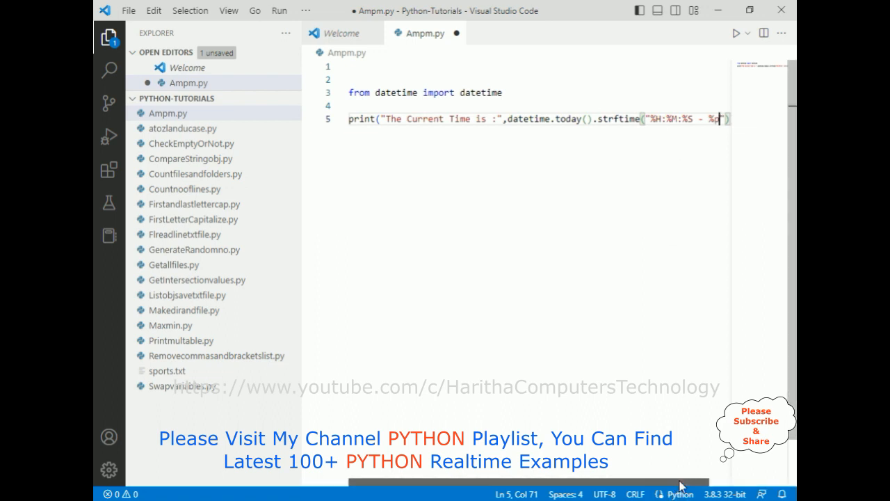
{"action": "scroll", "scroll_direction": "right", "scroll_amount": 3}
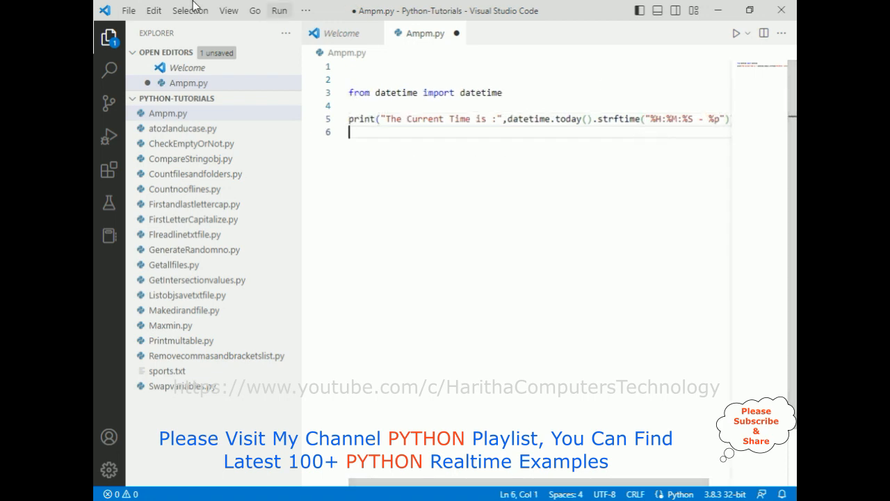
Save Ampm.py and open the integrated PowerShell terminal at Python-Tutorials
{"action": "left_click", "coordinate": [128, 10]}
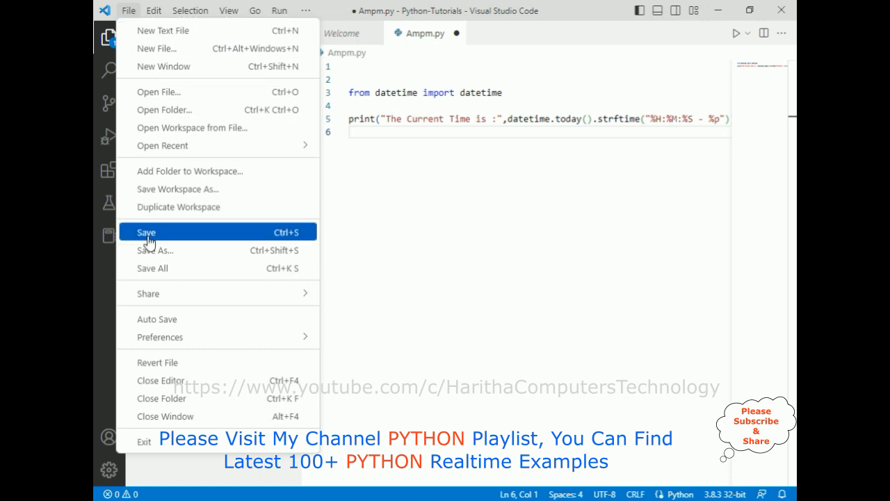
{"action": "left_click", "coordinate": [146, 231]}
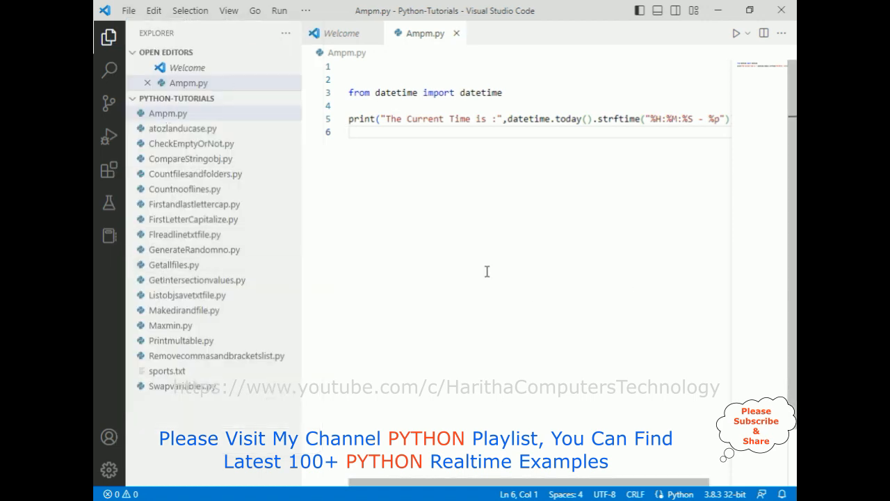
{"action": "left_click", "coordinate": [228, 9]}
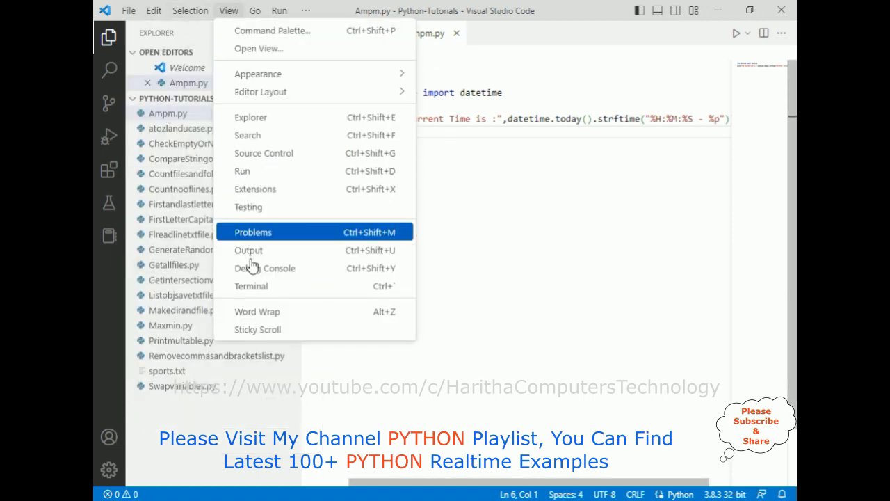
{"action": "left_click", "coordinate": [250, 285]}
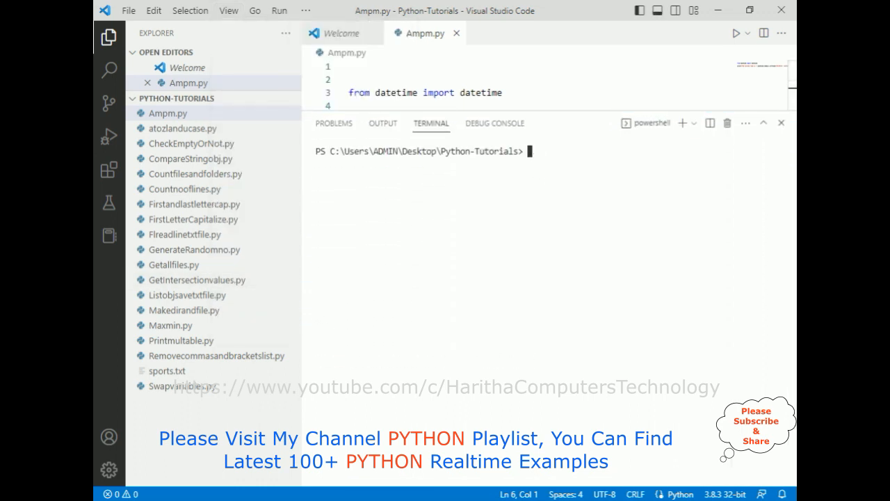
Run python ampm.py in the terminal to print 15:11:44 - PM
{"action": "type", "text": "python"}
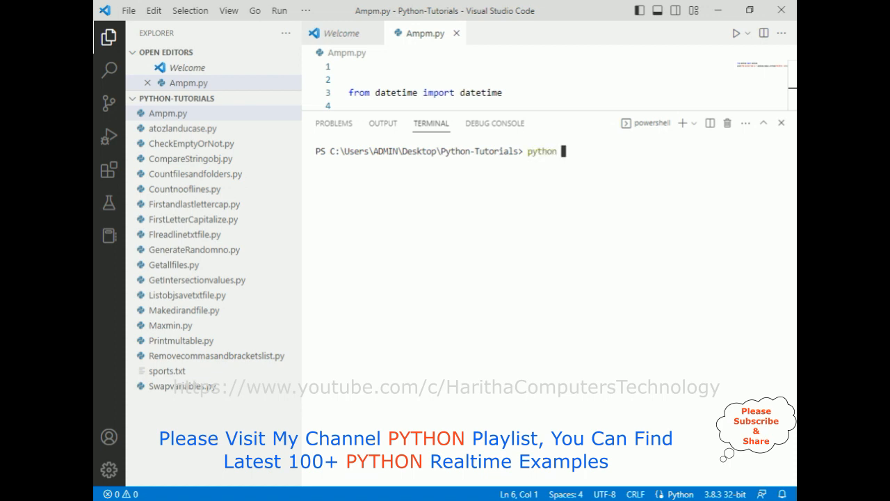
{"action": "type", "text": "amp."}
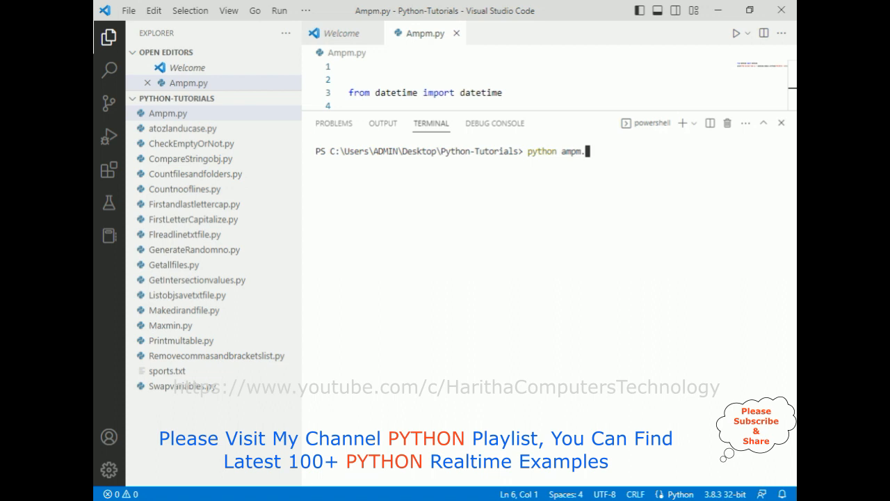
{"action": "type", "text": "py"}
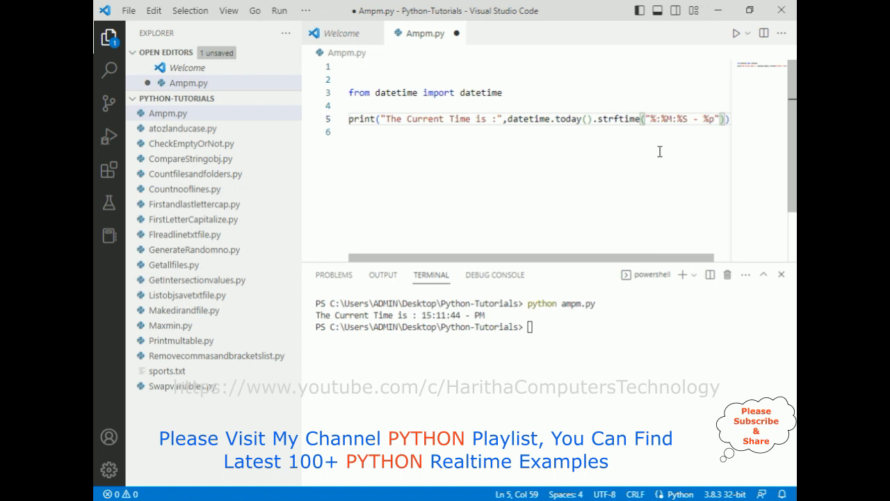
Change the format's hour code to its 12-hour form and return to the terminal
{"action": "type", "text": "H"}
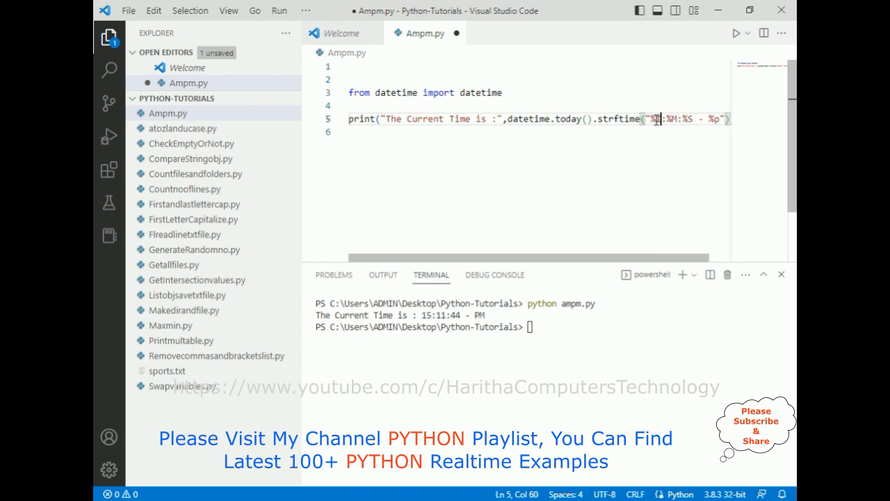
{"action": "left_click", "coordinate": [128, 10]}
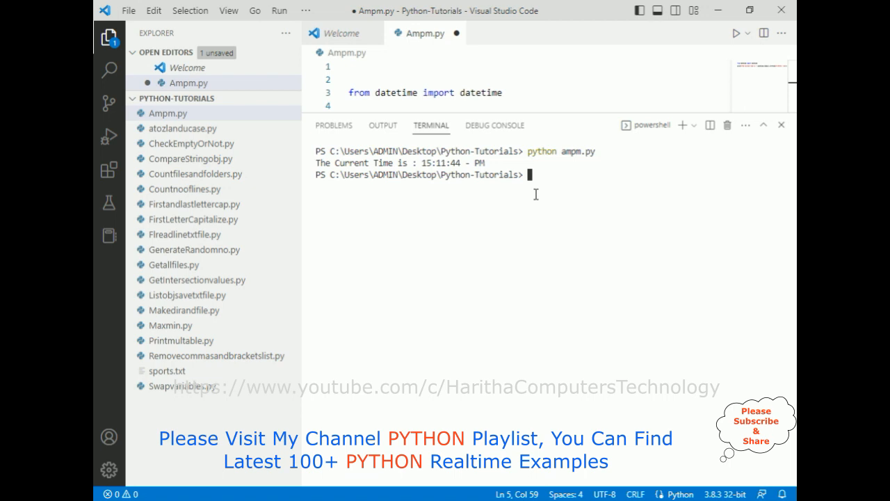
Rerun python ampm.py, printing 03:12:46 - PM, and highlight the 03 hour
{"action": "type", "text": "python ampm.py"}
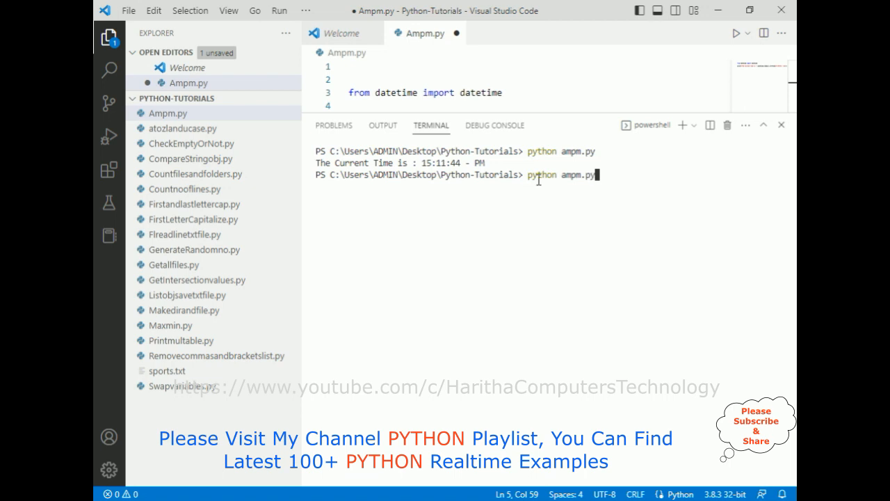
{"action": "key", "text": "Enter"}
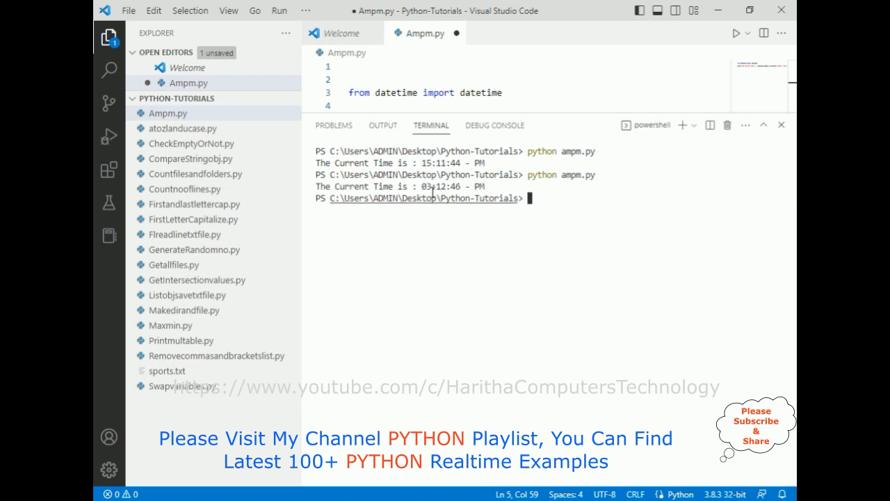
{"action": "double_click", "coordinate": [428, 185]}
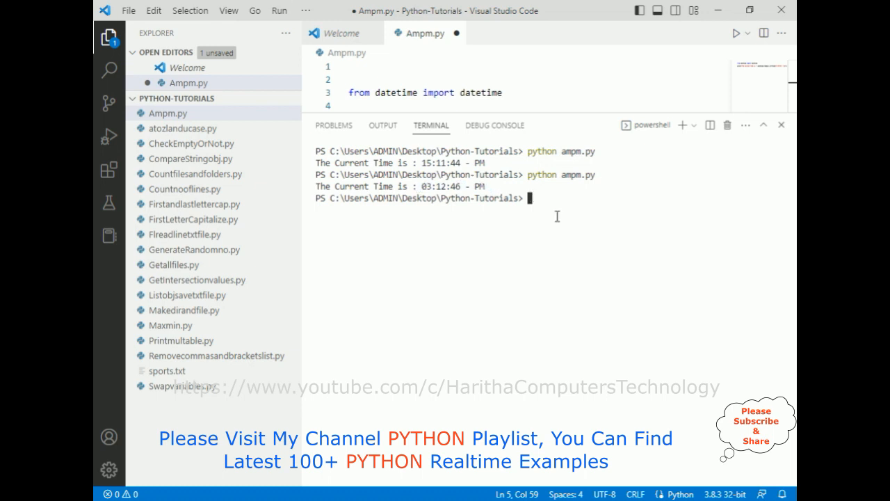
{"action": "mouse_move", "coordinate": [485, 249]}
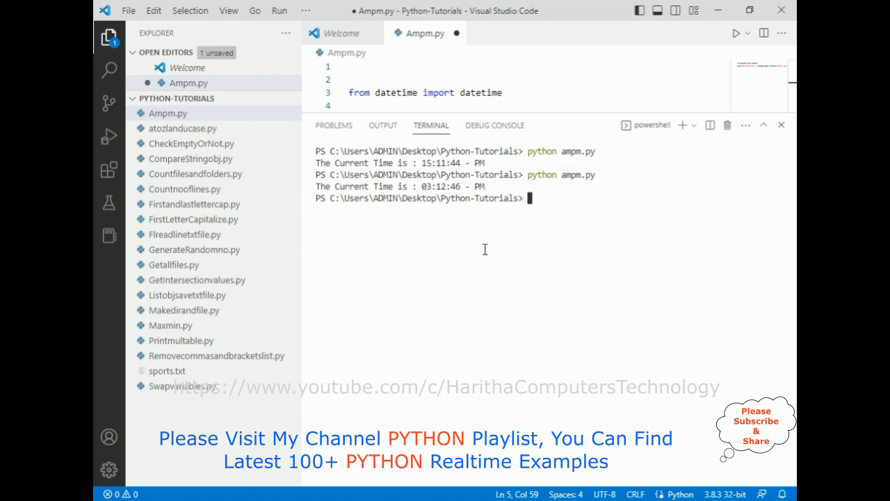